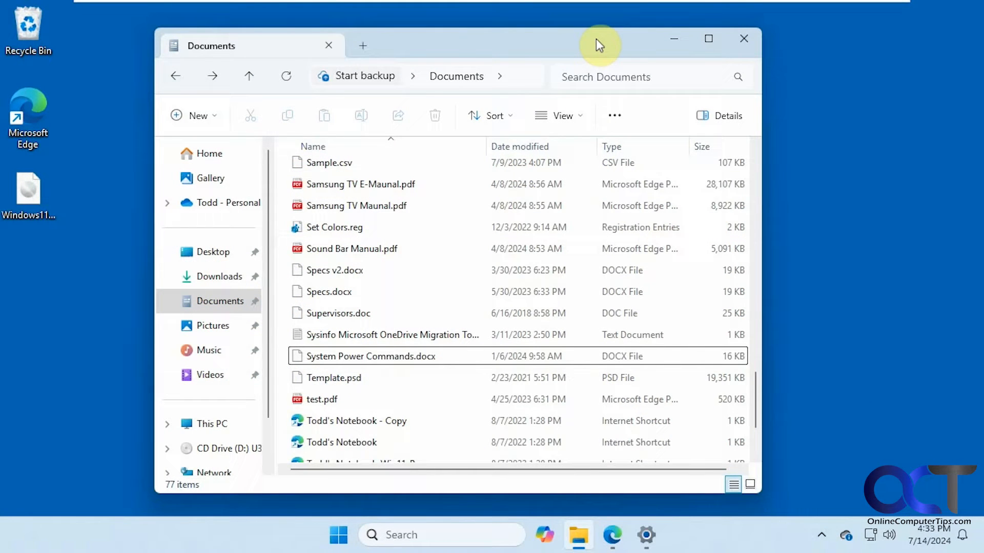
pyautogui.moveTo(586, 45)
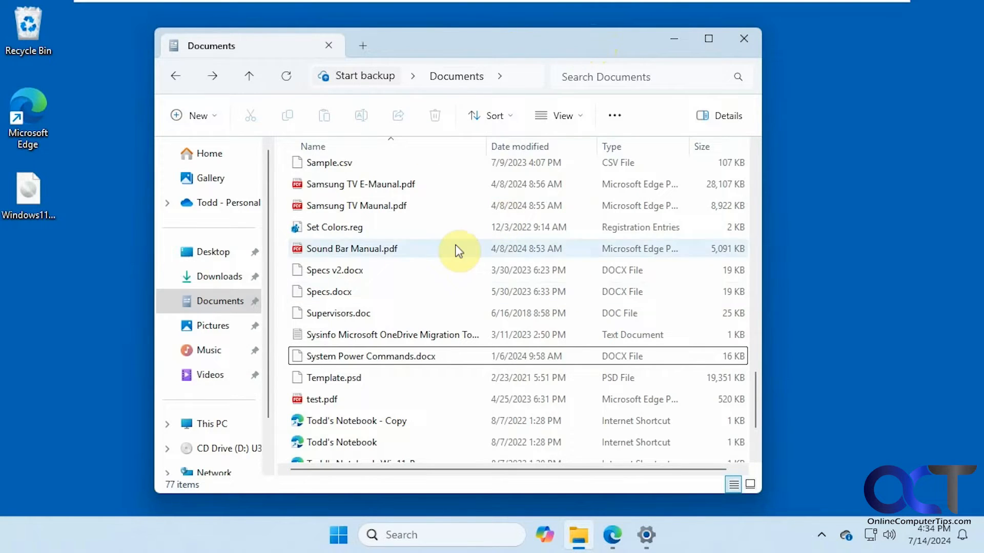
pyautogui.moveTo(439, 281)
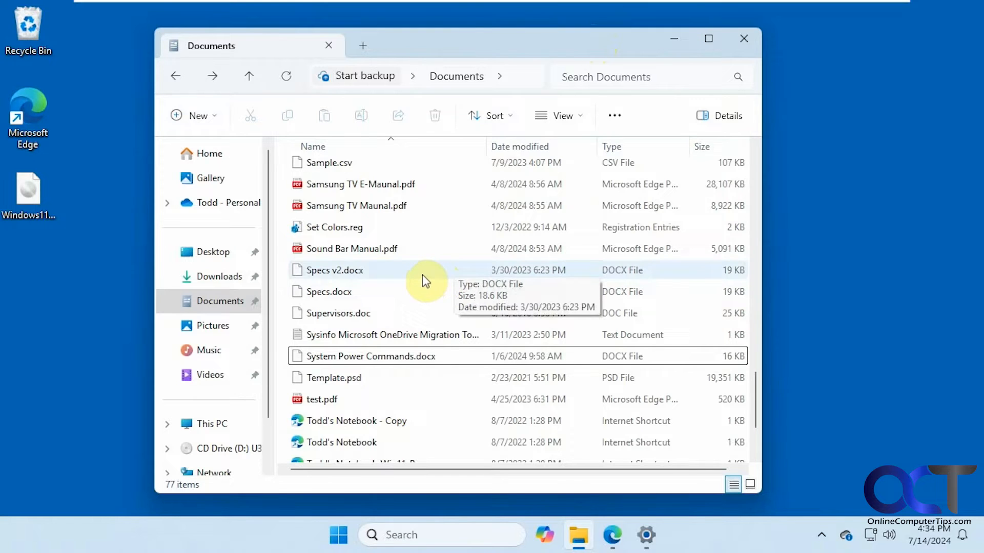
# - Select the six files from Specs v2.docx to Template.psd and compress them into Specs.7z
pyautogui.click(335, 270)
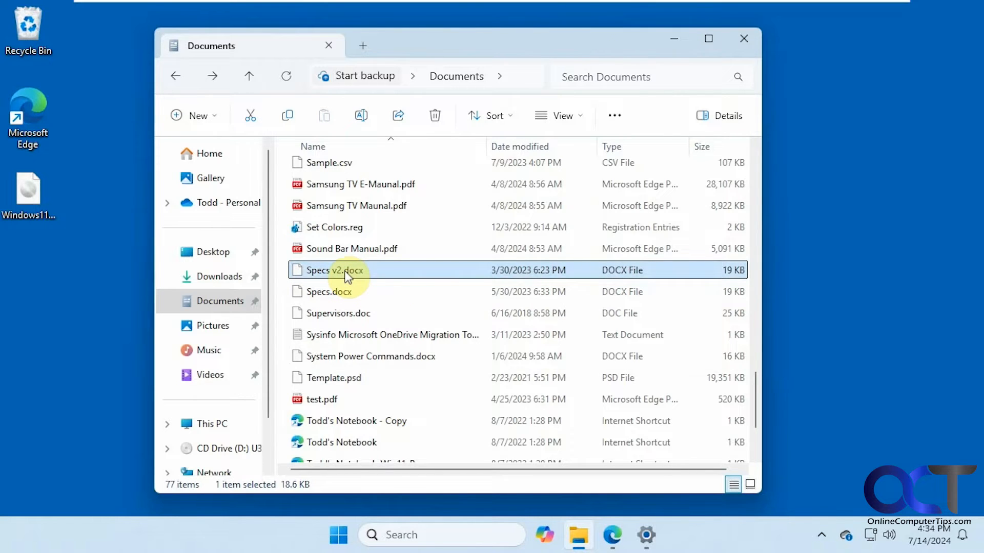
pyautogui.click(333, 377)
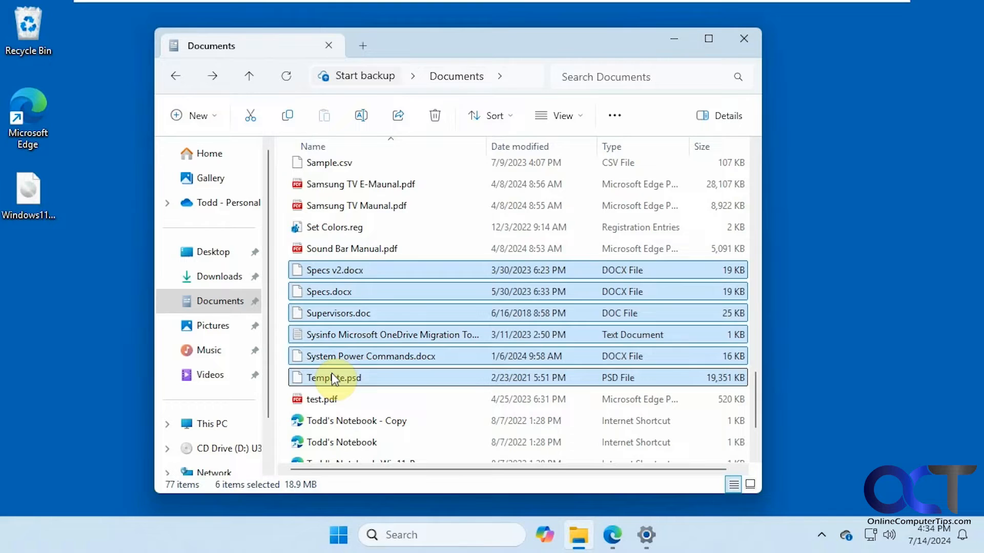
pyautogui.rightClick(333, 378)
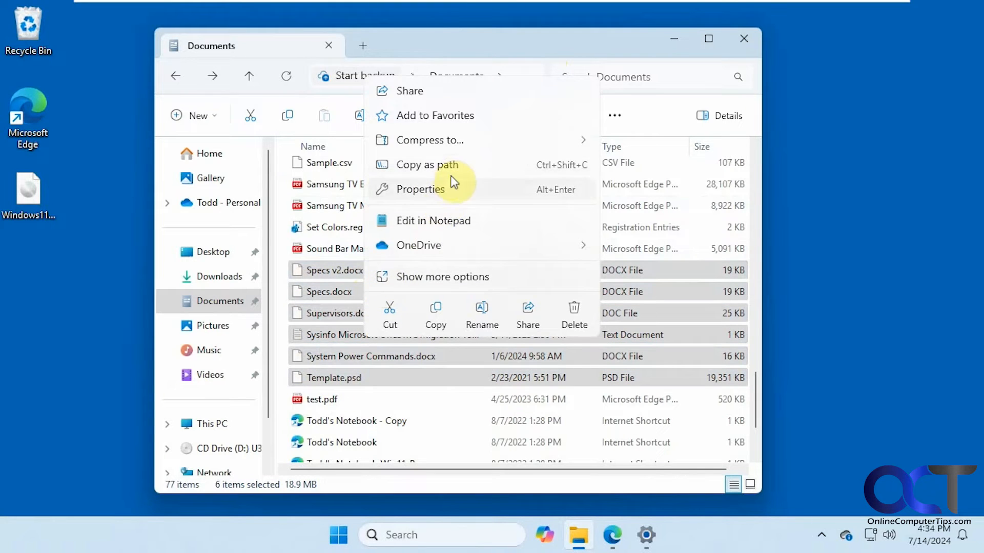
pyautogui.moveTo(458, 209)
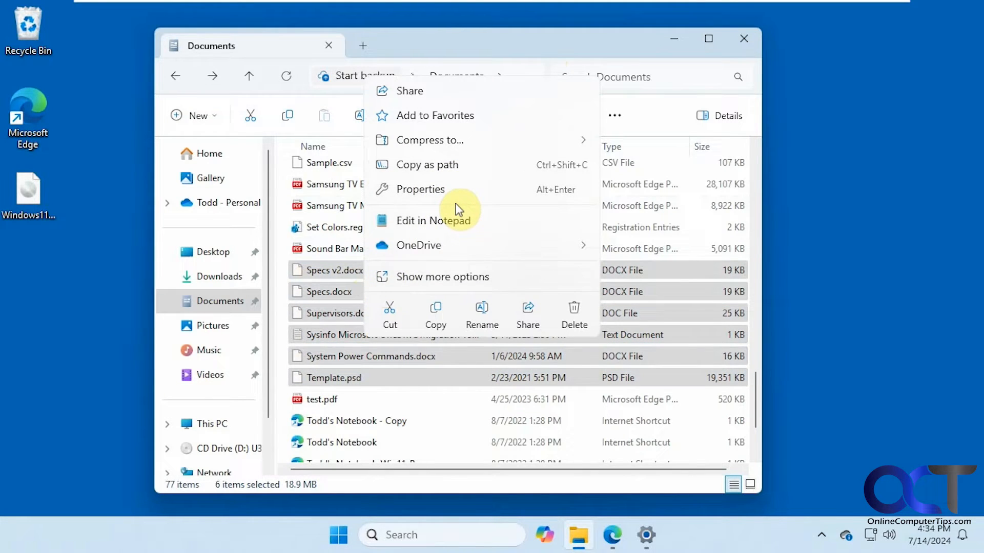
pyautogui.moveTo(429, 139)
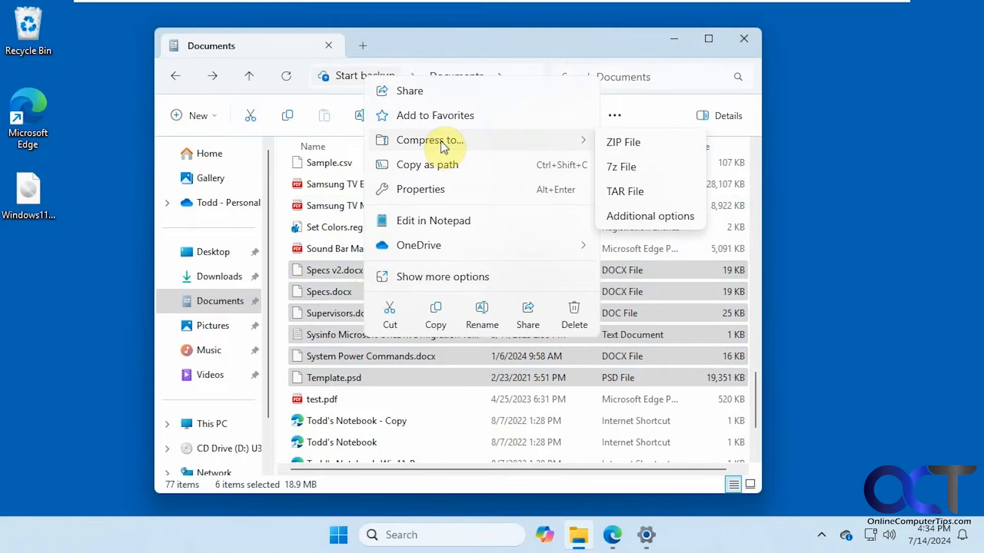
pyautogui.moveTo(631, 171)
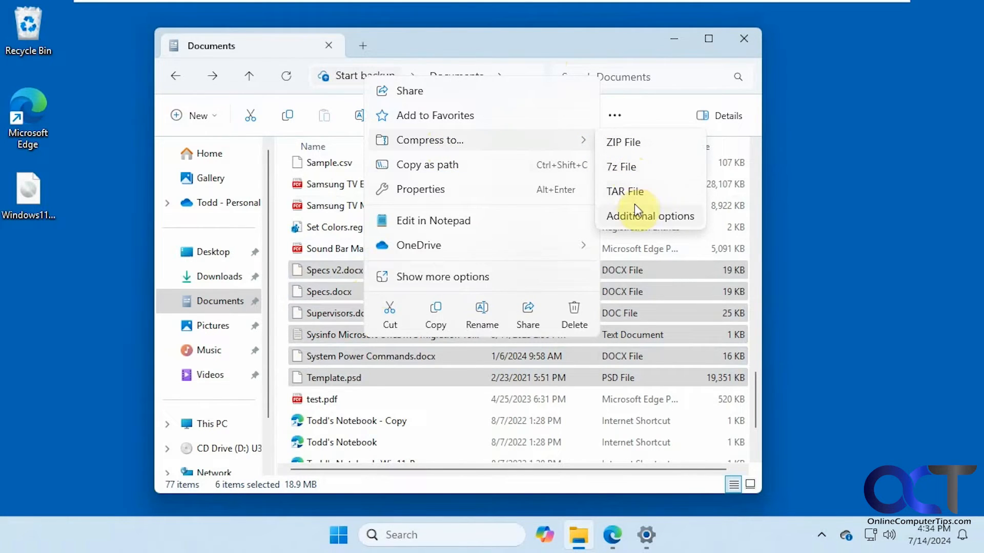
pyautogui.moveTo(635, 173)
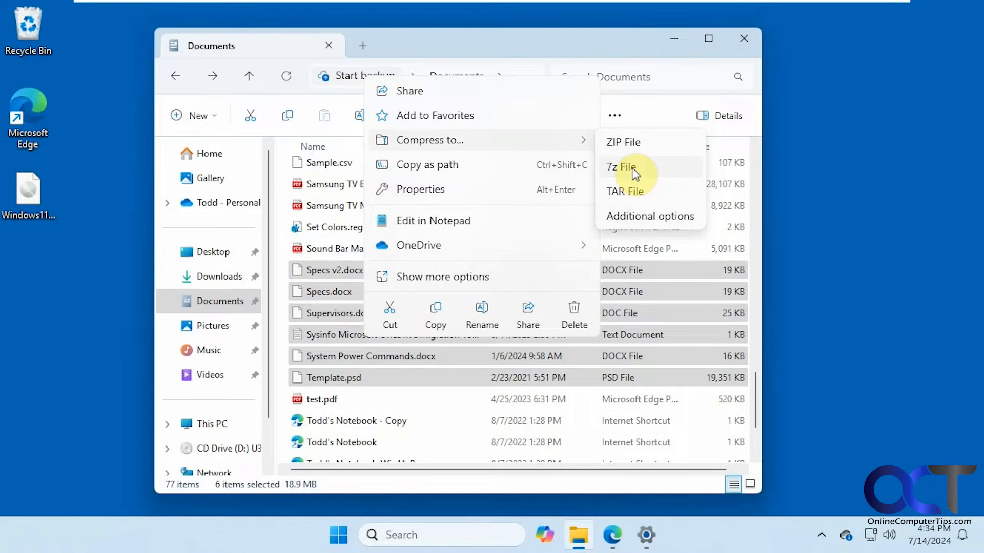
pyautogui.click(625, 168)
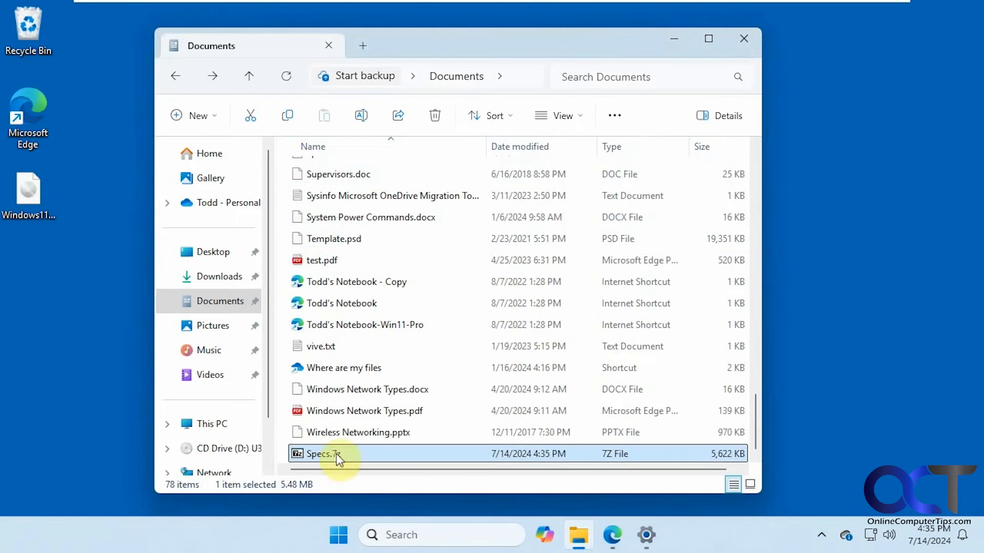
pyautogui.doubleClick(322, 453)
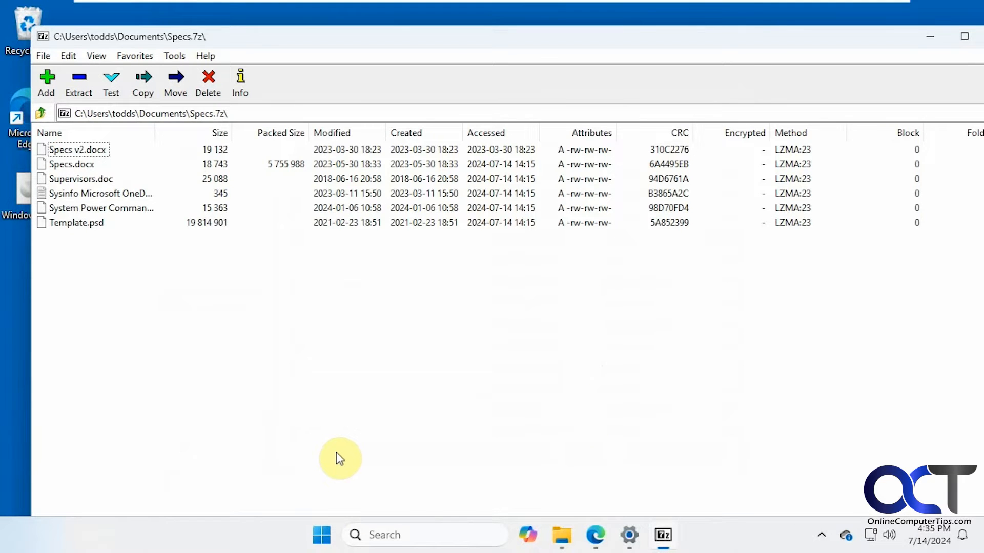
pyautogui.moveTo(936, 43)
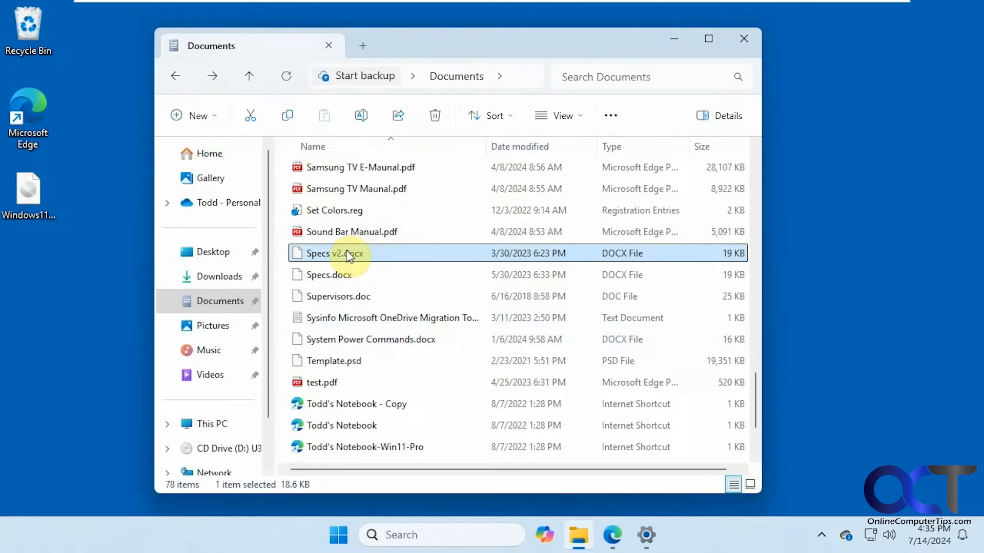
# - Compress the six selected files into Template.tar and Template.zip via Compress to
pyautogui.rightClick(342, 361)
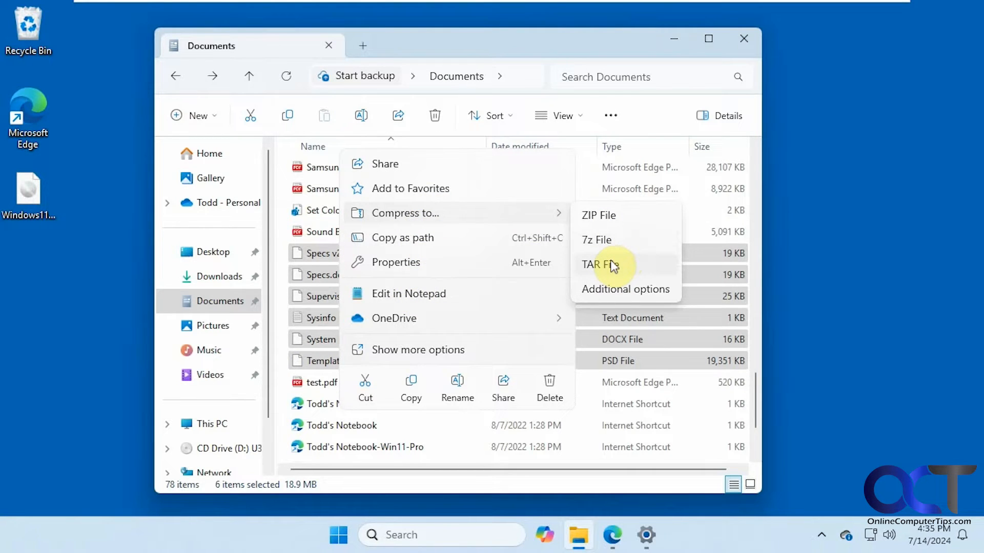
pyautogui.click(601, 265)
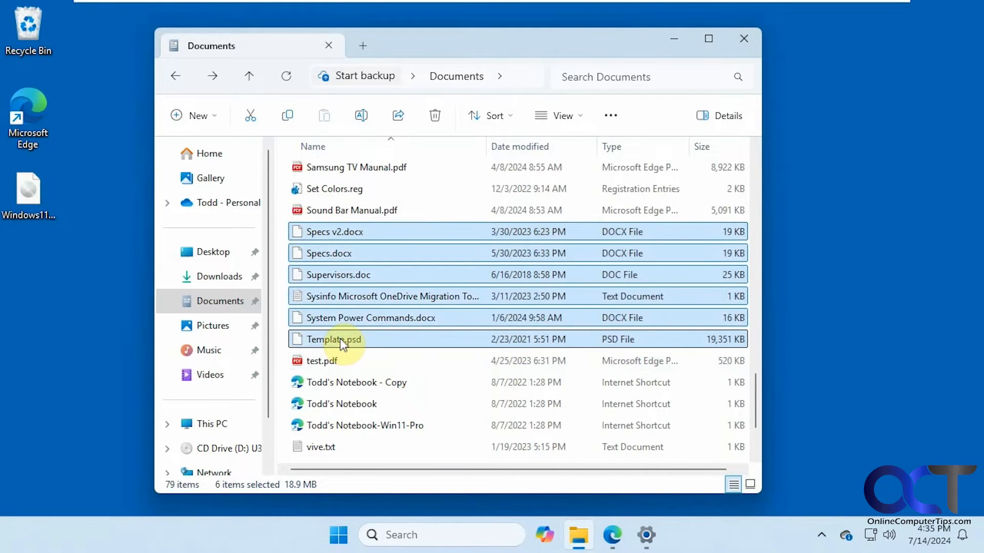
pyautogui.rightClick(334, 339)
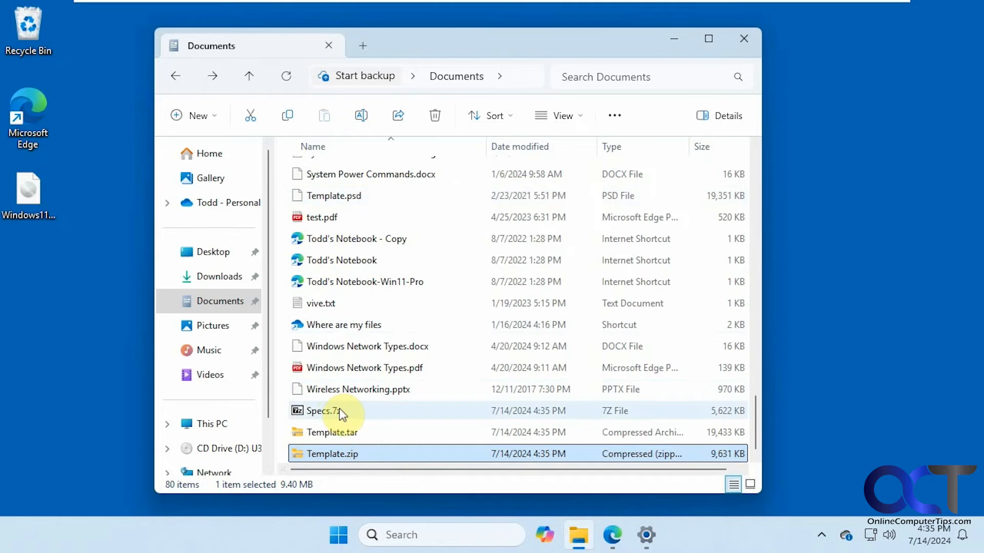
pyautogui.scroll(3)
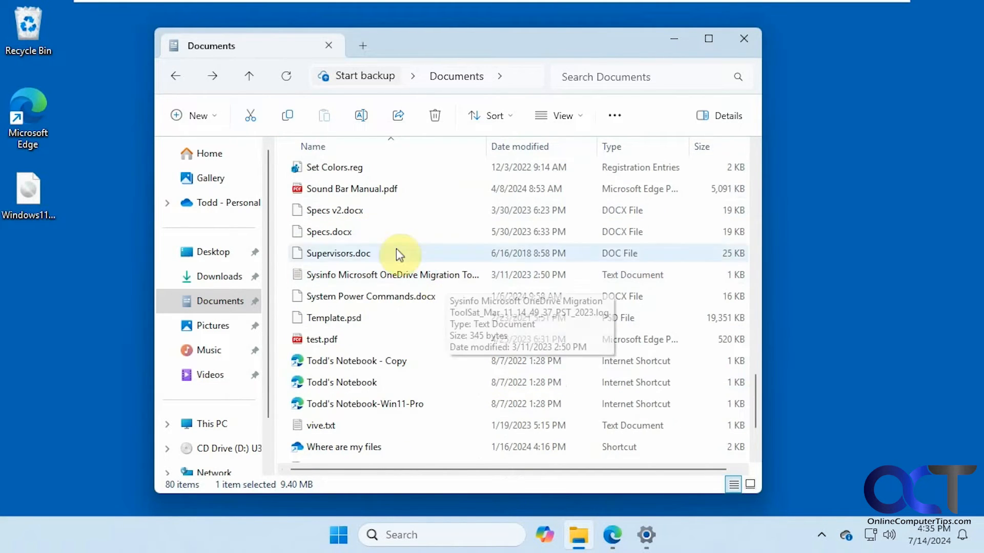
pyautogui.rightClick(345, 318)
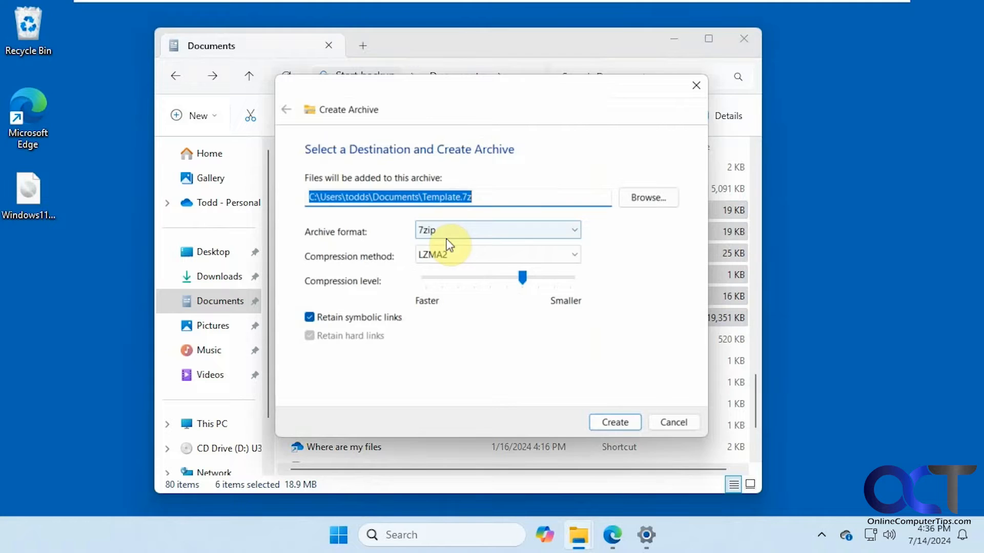
# - Choose ZIP format with Deflate and set the compression level slider to Smaller
pyautogui.click(495, 231)
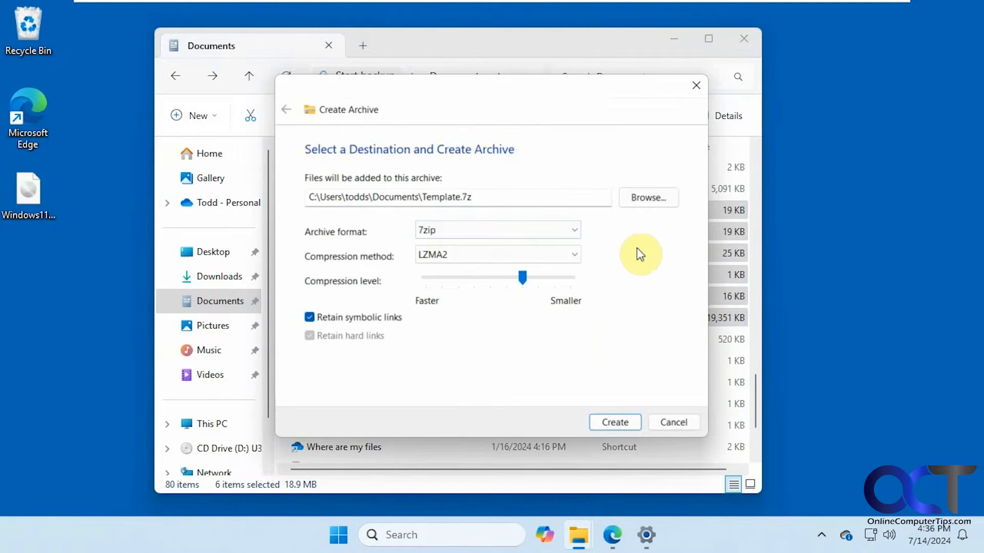
pyautogui.click(496, 230)
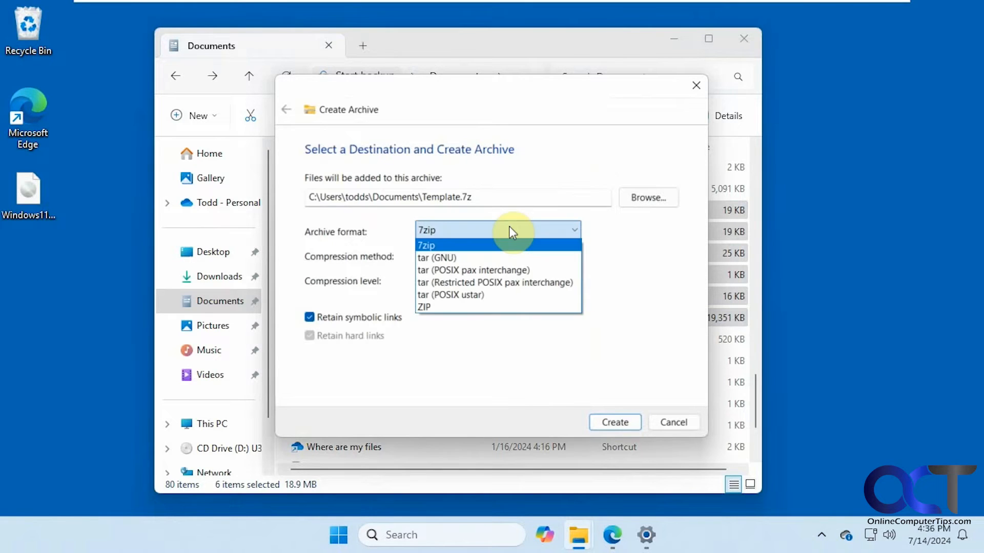
pyautogui.click(437, 258)
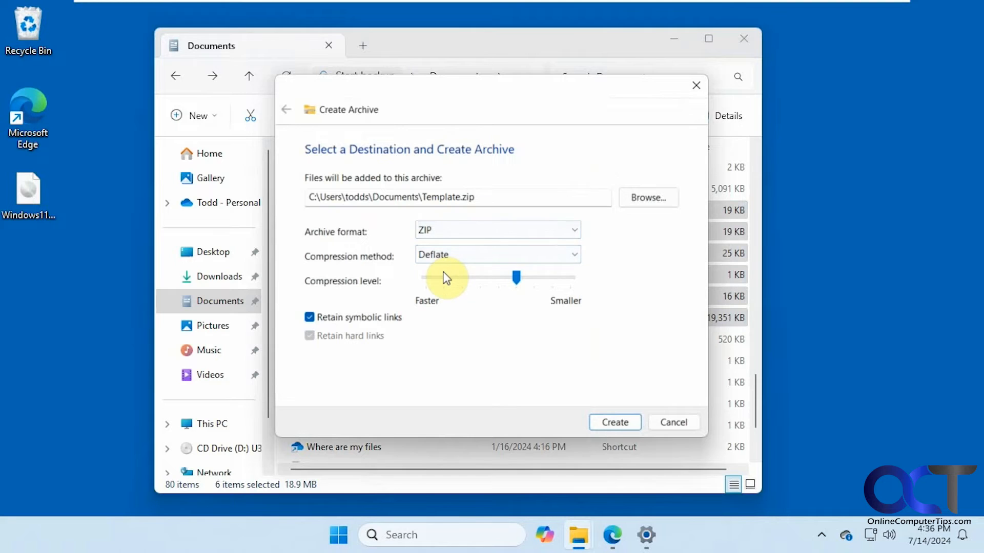
pyautogui.moveTo(450, 287)
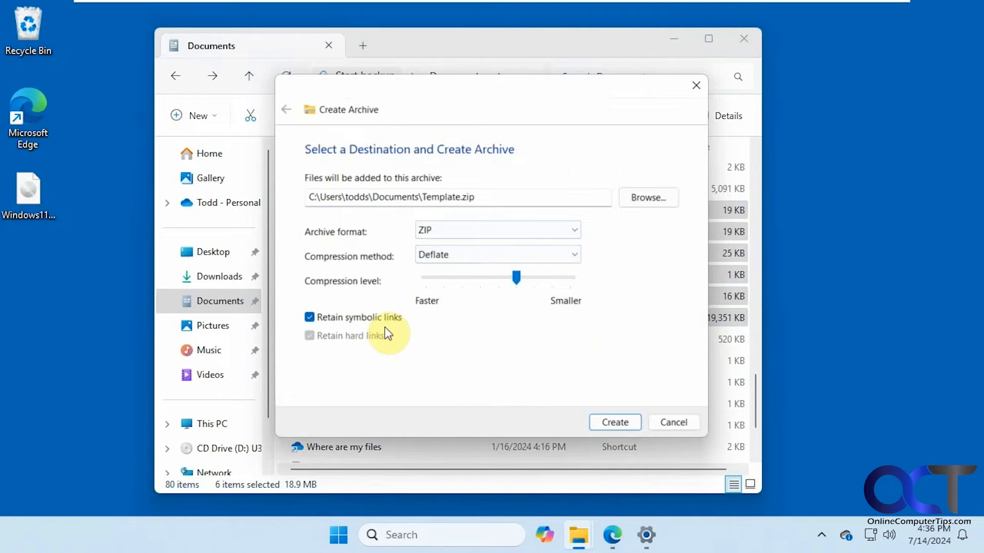
pyautogui.moveTo(386, 341)
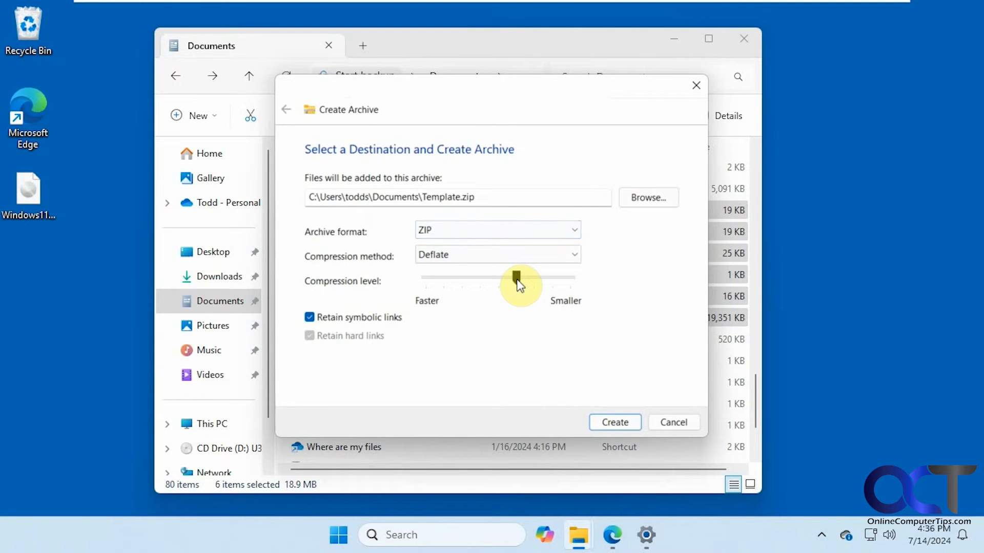
pyautogui.moveTo(515, 277); pyautogui.dragTo(570, 278)
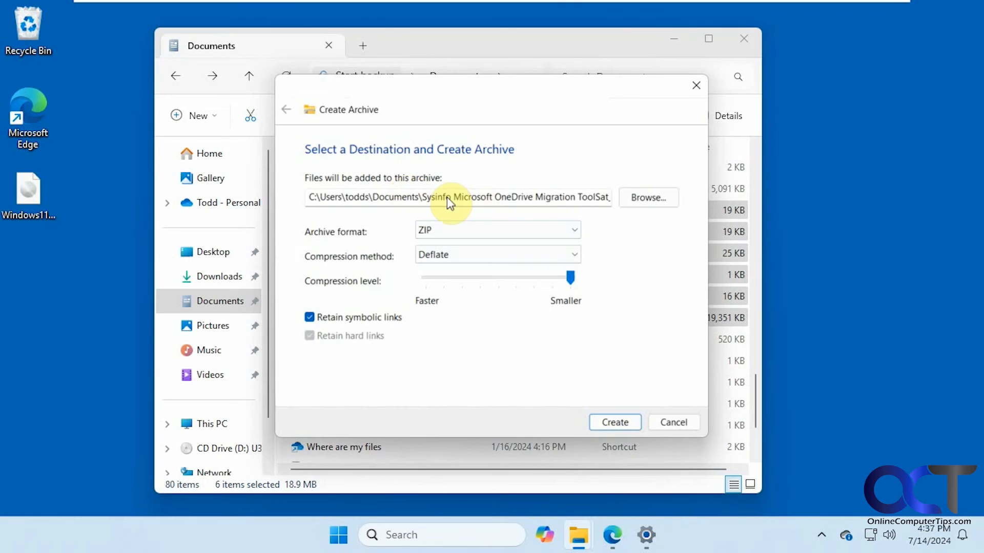
pyautogui.moveTo(647, 198)
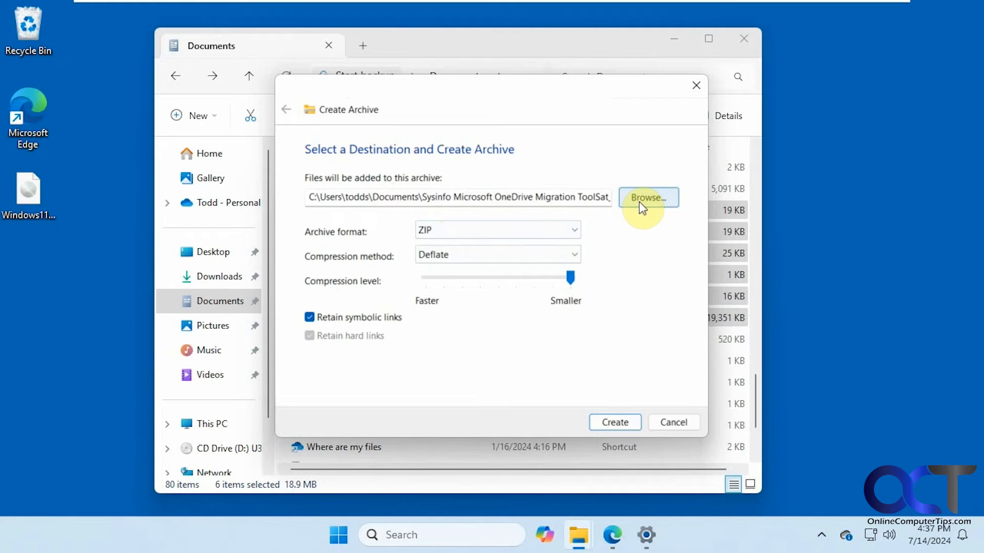
# - Save the maximally compressed ZIP archive to the Desktop as test.zip
pyautogui.click(648, 196)
pyautogui.write('te')
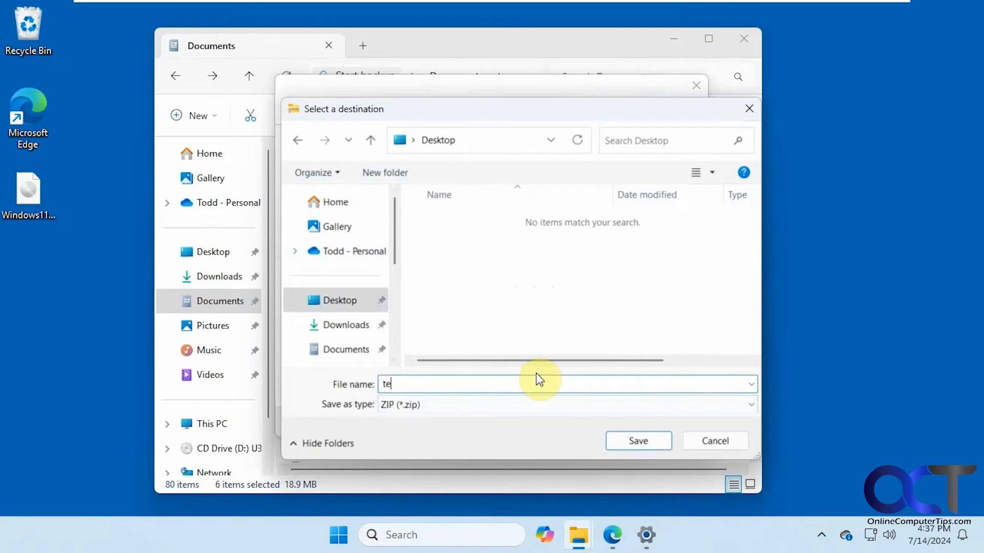
pyautogui.click(638, 440)
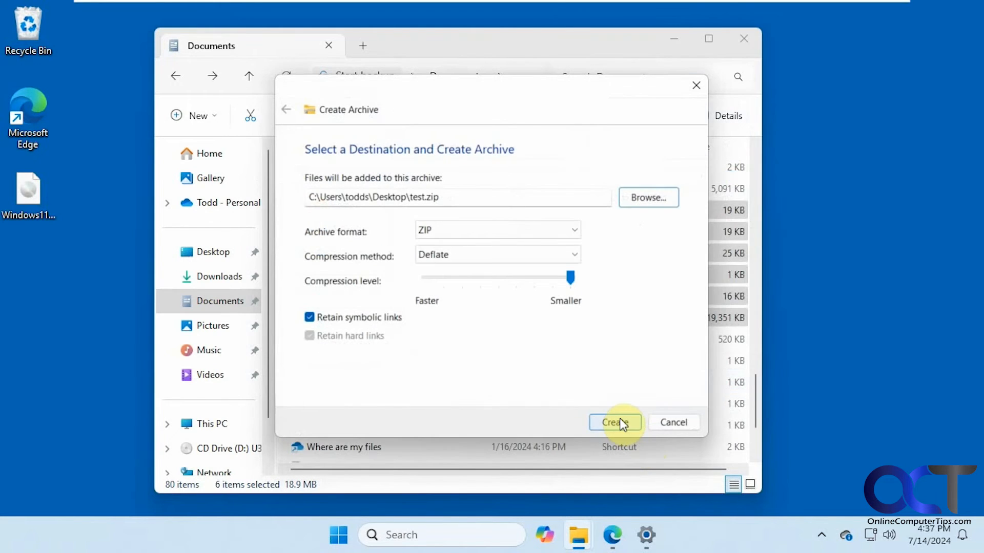
pyautogui.click(614, 422)
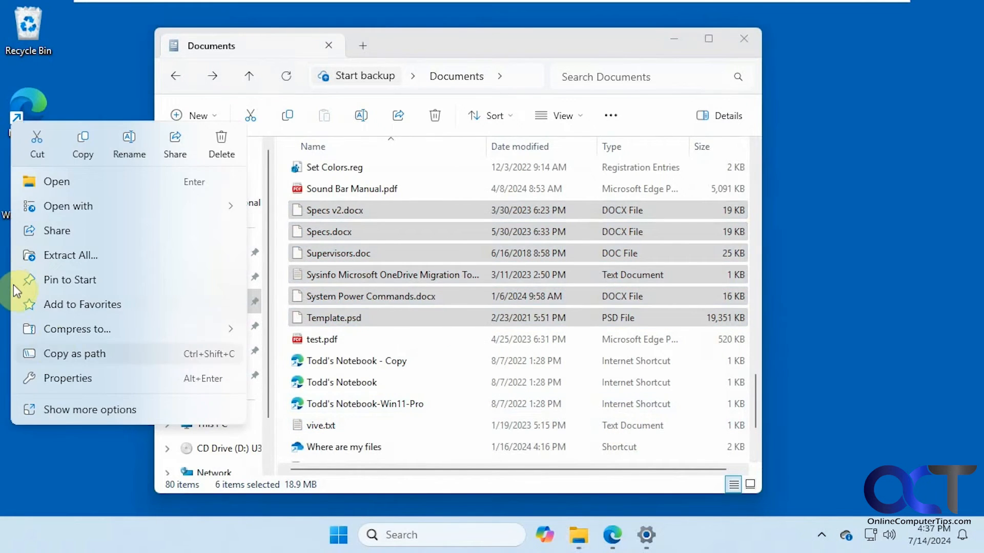
# - Open Properties for the desktop test.zip, showing 9.39 MB
pyautogui.click(67, 377)
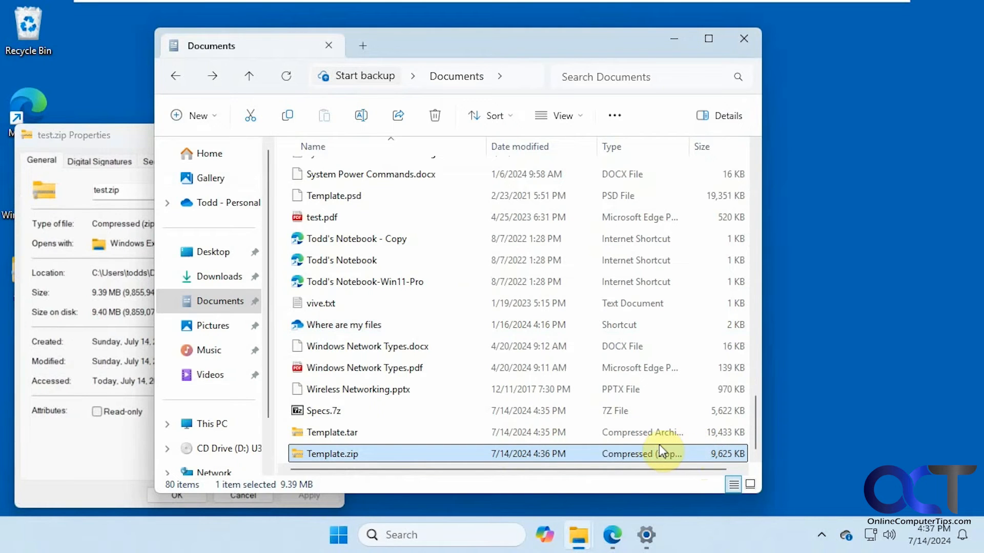
pyautogui.moveTo(662, 452)
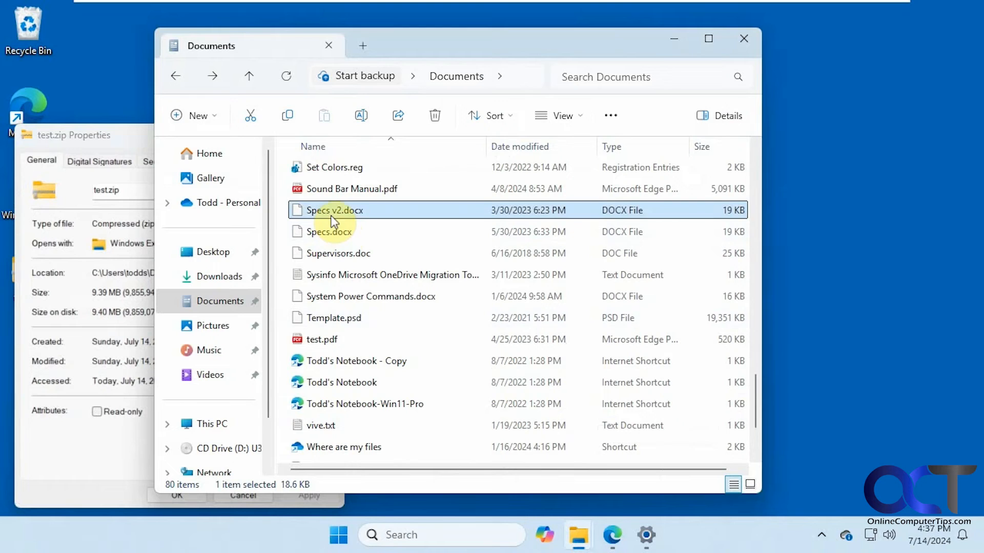
# - Create test2.7z of the six files on the Desktop and return to Documents
pyautogui.rightClick(332, 210)
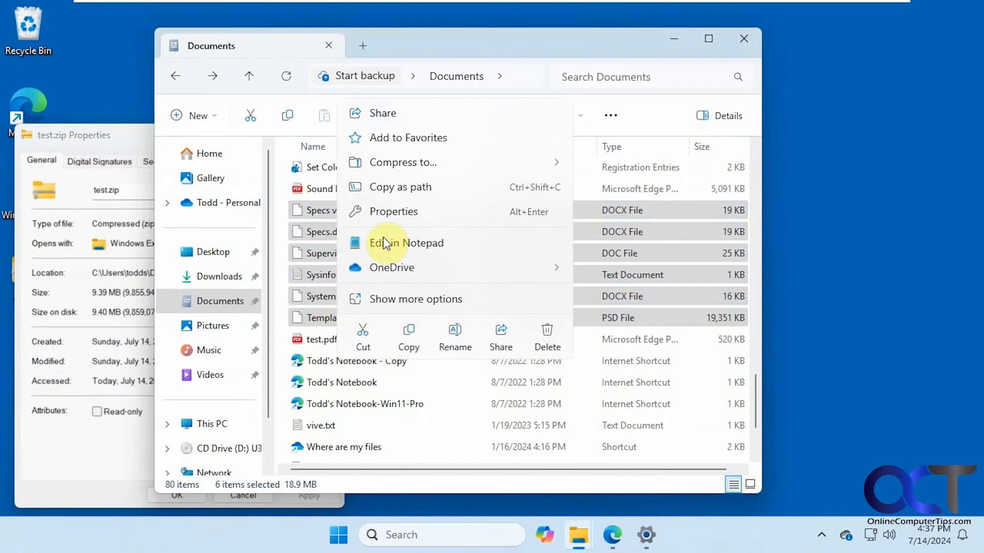
pyautogui.moveTo(408, 162)
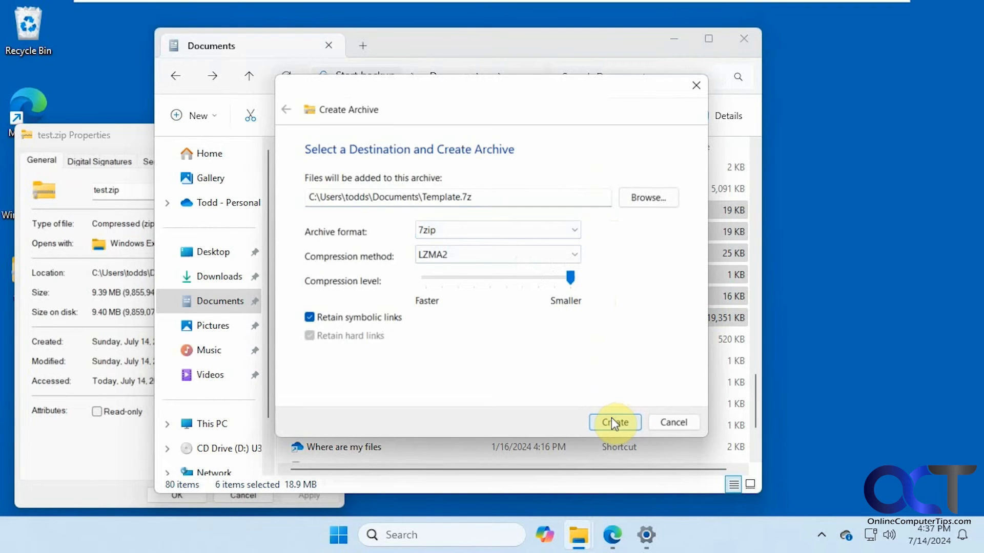
pyautogui.click(647, 197)
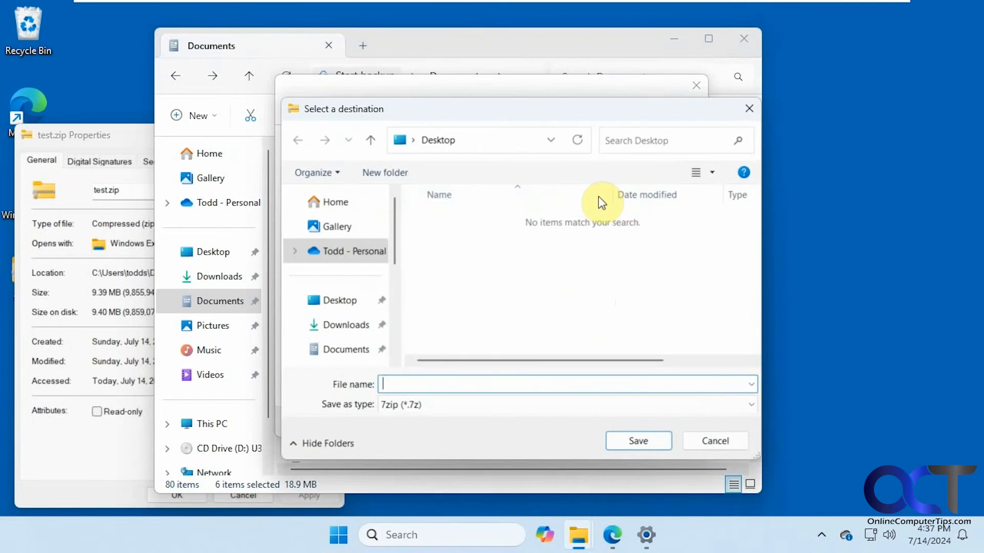
pyautogui.click(339, 300)
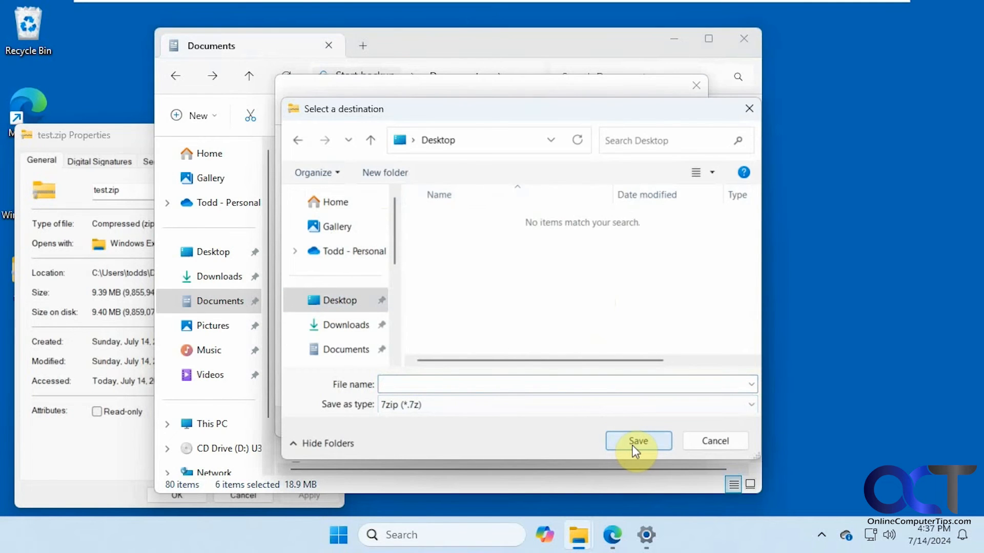
pyautogui.write('test2')
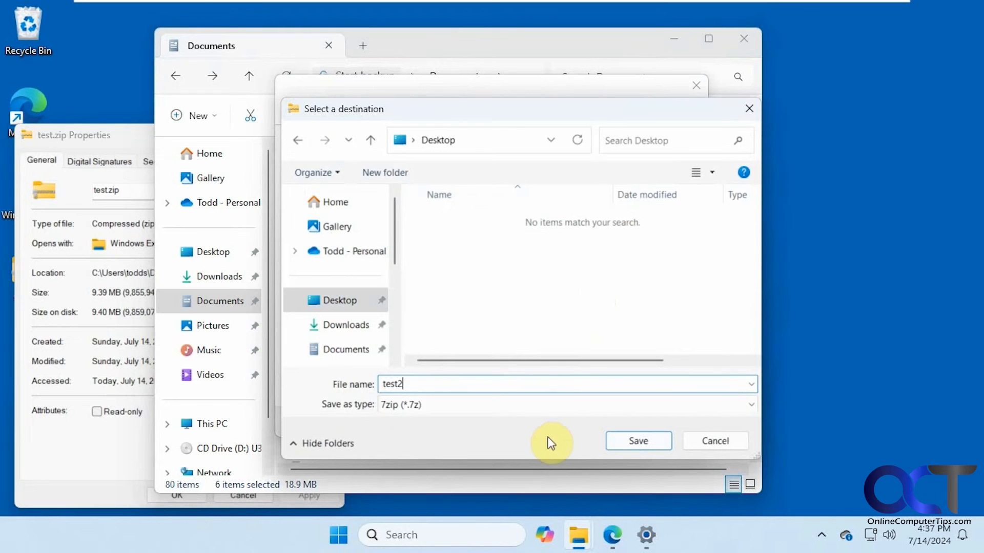
pyautogui.click(638, 440)
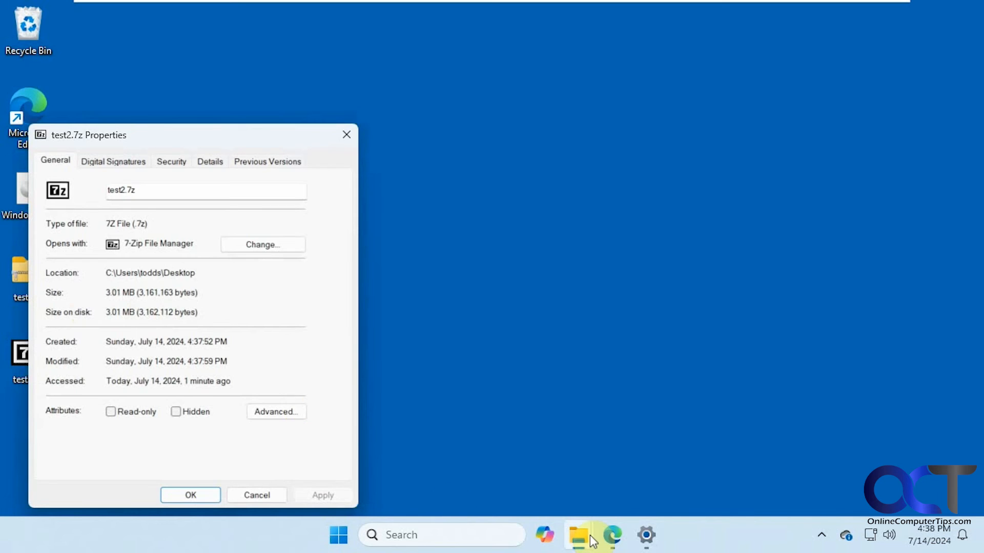
pyautogui.click(577, 535)
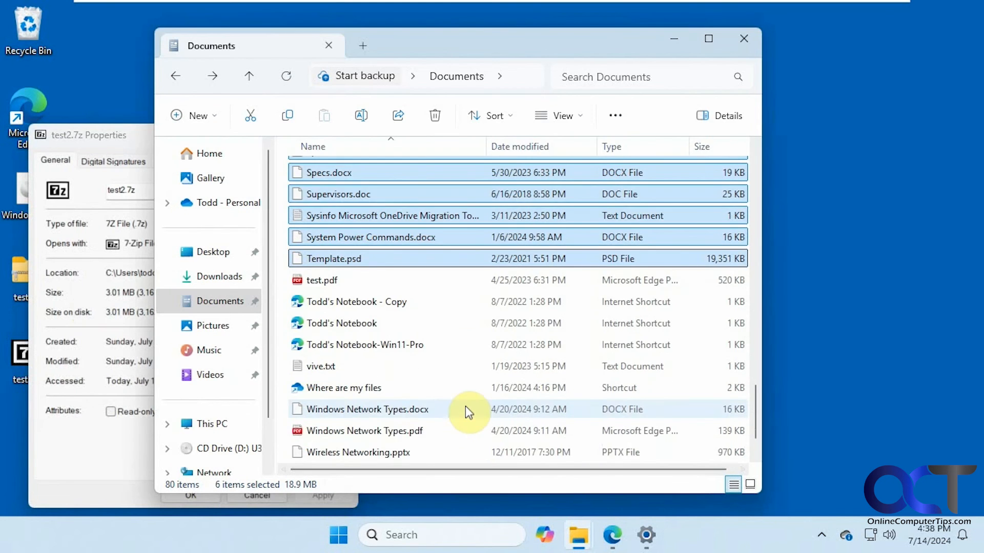
# - Scroll through the archives and show the Compress to choices for the six files
pyautogui.scroll(-3)
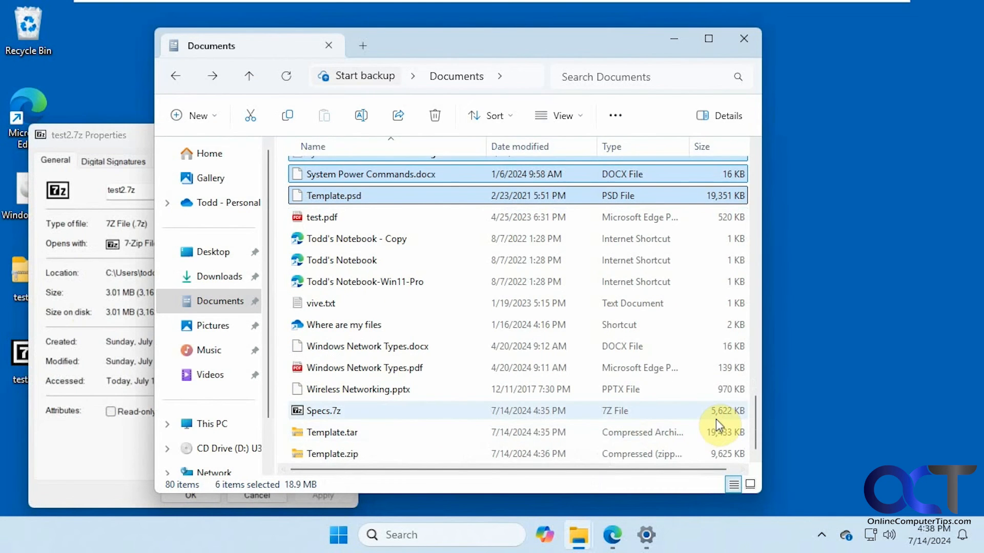
pyautogui.moveTo(689, 390)
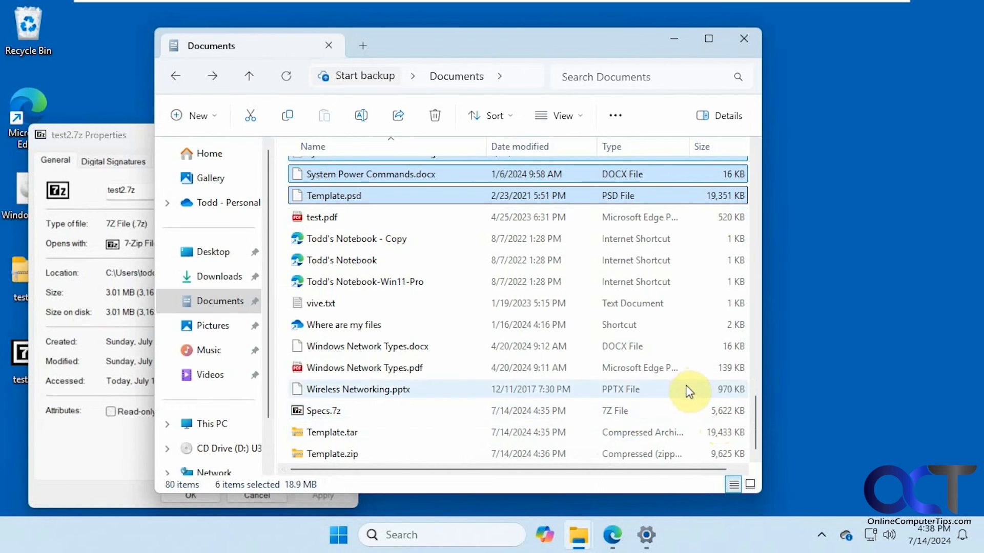
pyautogui.moveTo(728, 61)
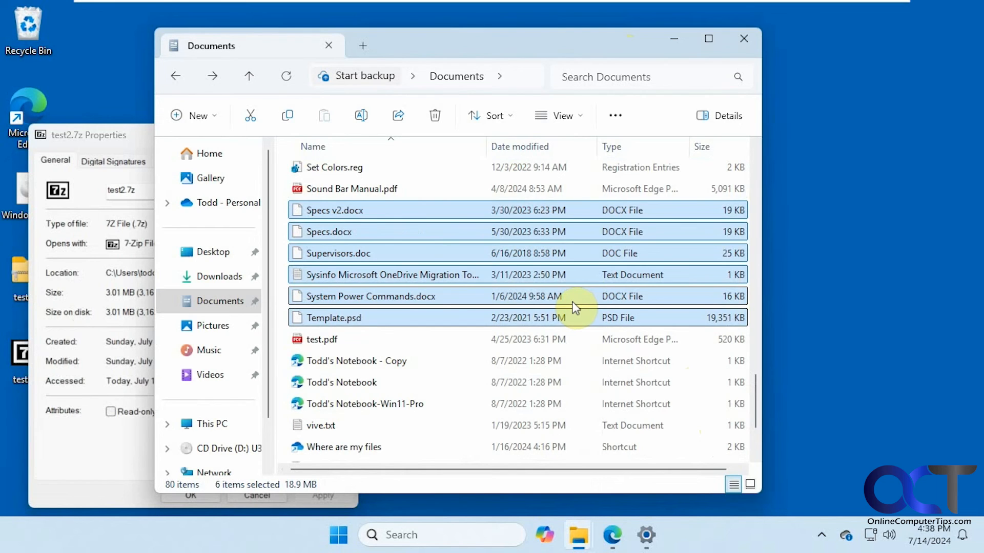
pyautogui.moveTo(536, 288)
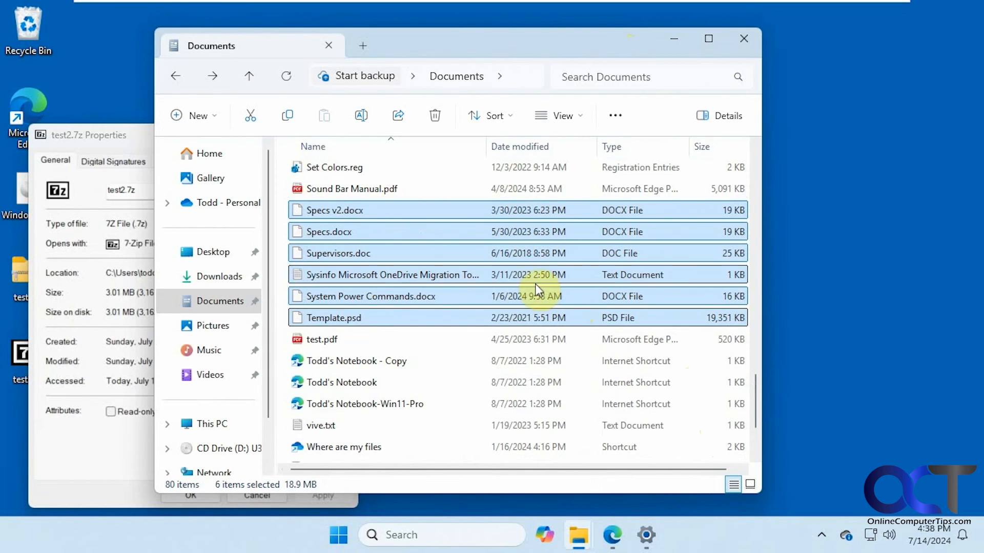
pyautogui.rightClick(424, 238)
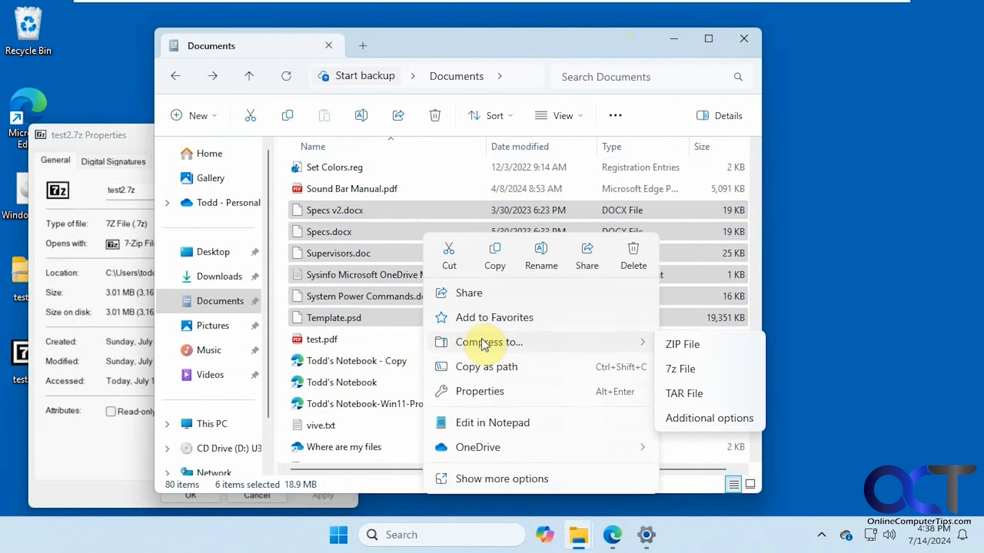
pyautogui.moveTo(502, 349)
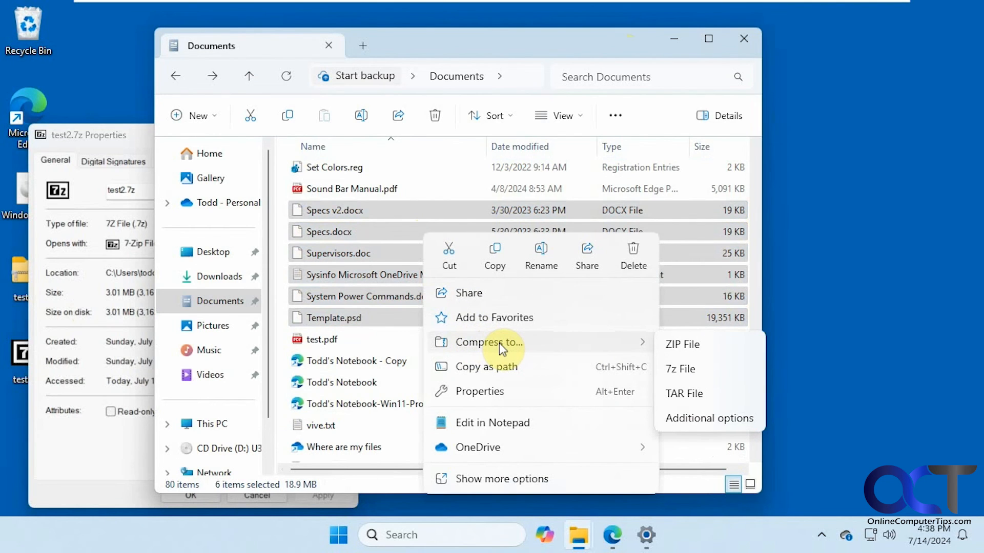